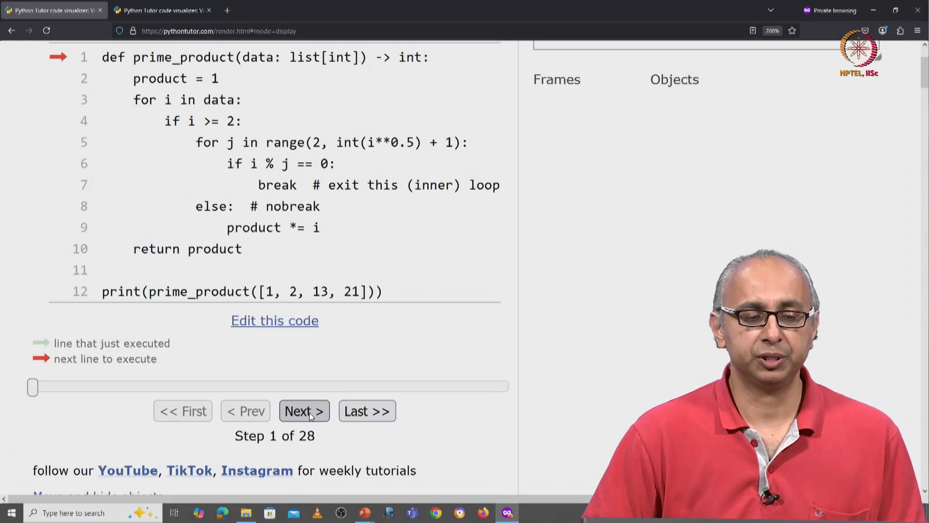
- Run the prime_product definition, advancing to step 2 of 28
left_click(303, 410)
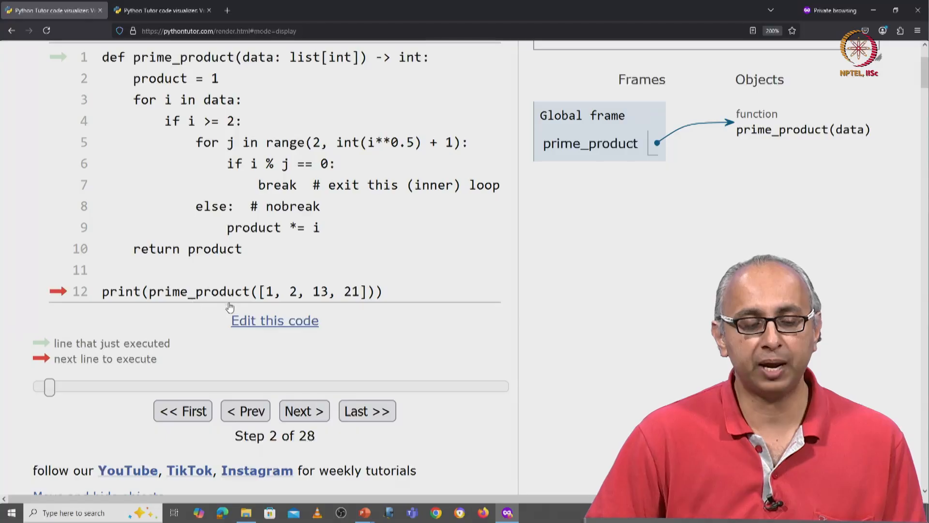
mouse_move(363, 306)
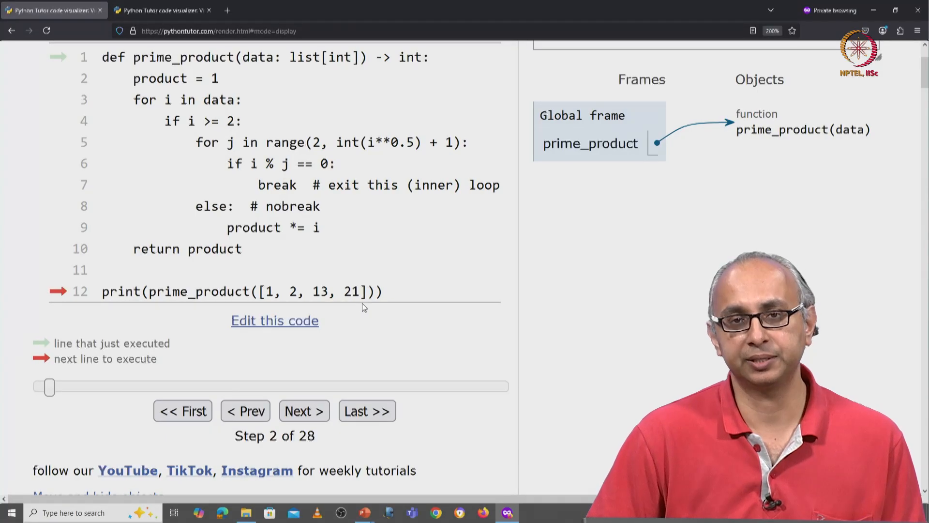
mouse_move(290, 304)
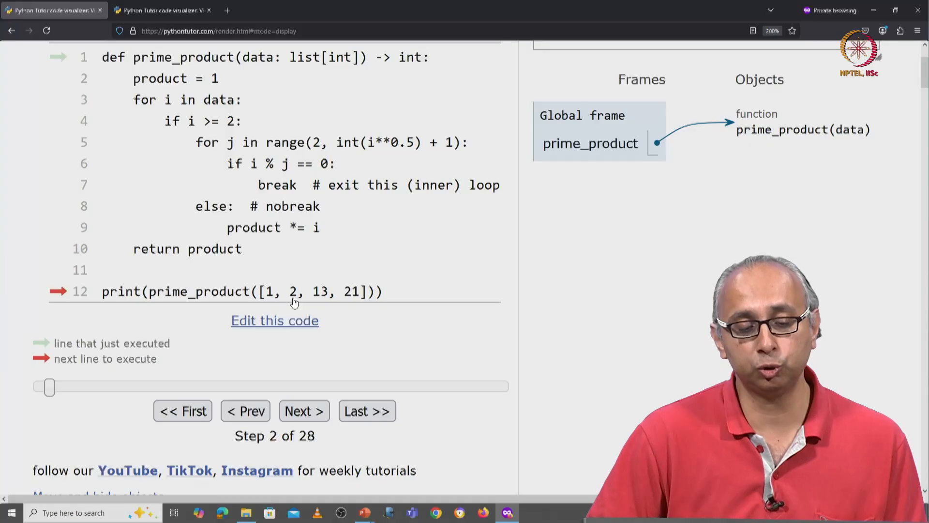
mouse_move(323, 303)
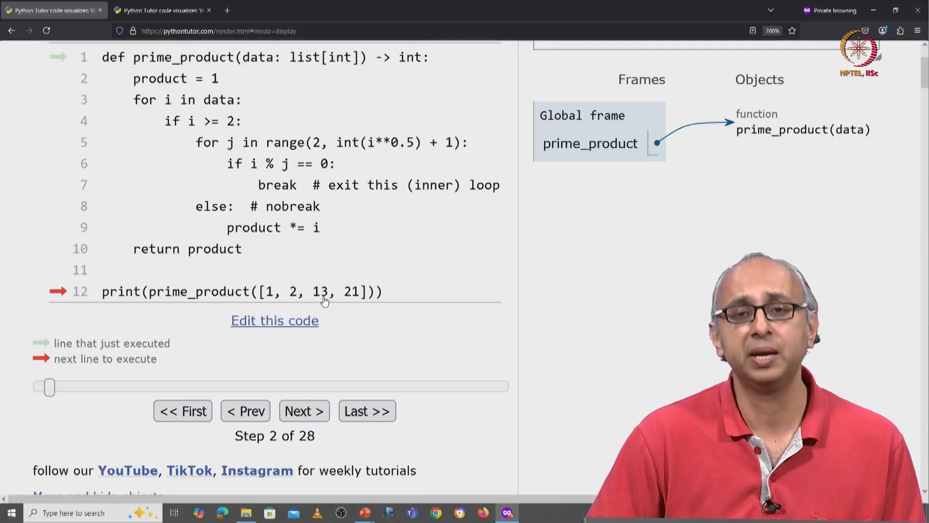
mouse_move(300, 394)
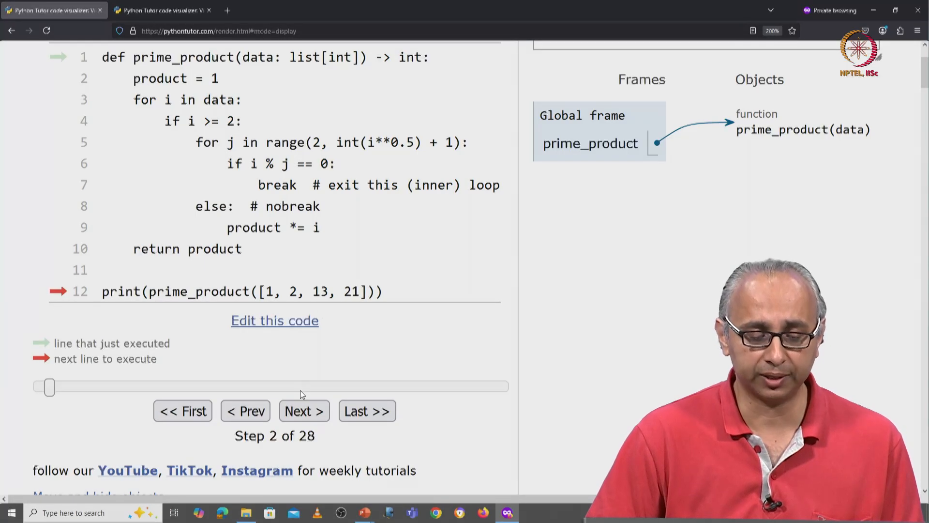
- Step into prime_product([1, 2, 13, 21]) and set product to 1, reaching step 5
left_click(303, 411)
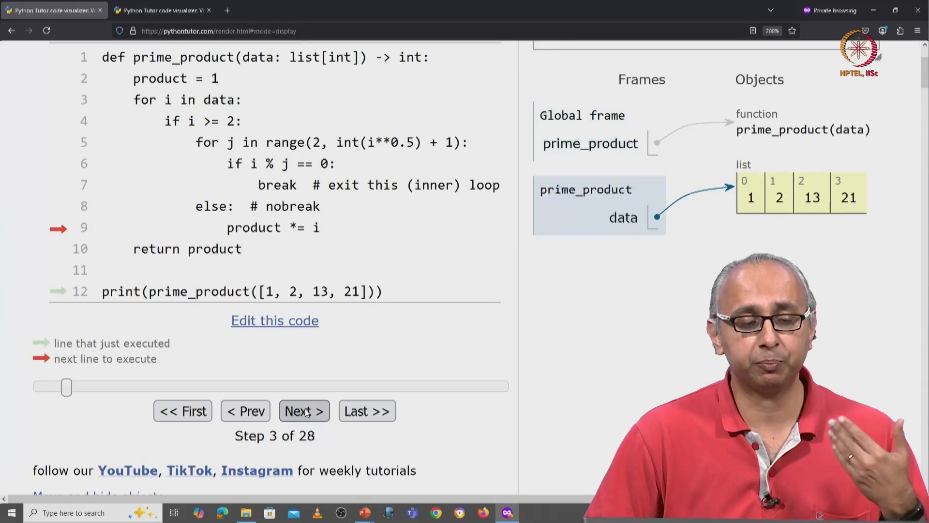
left_click(303, 411)
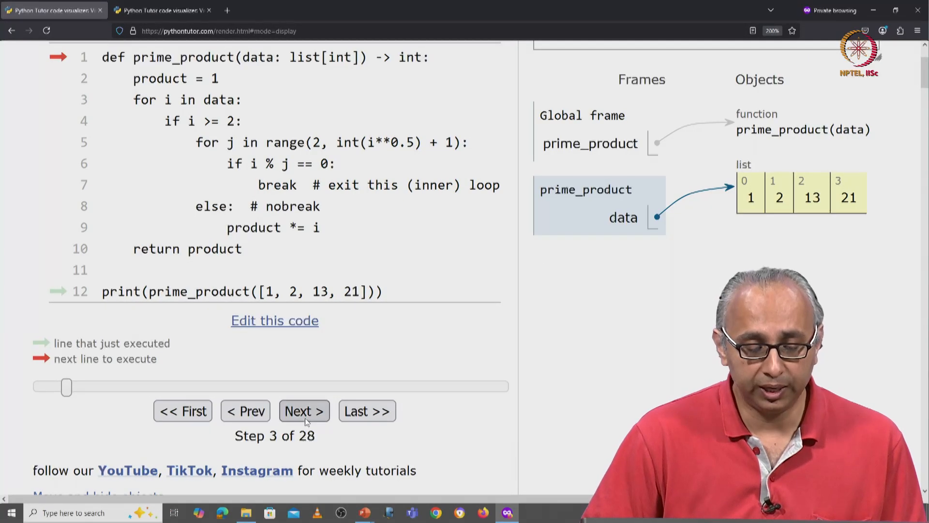
left_click(304, 411)
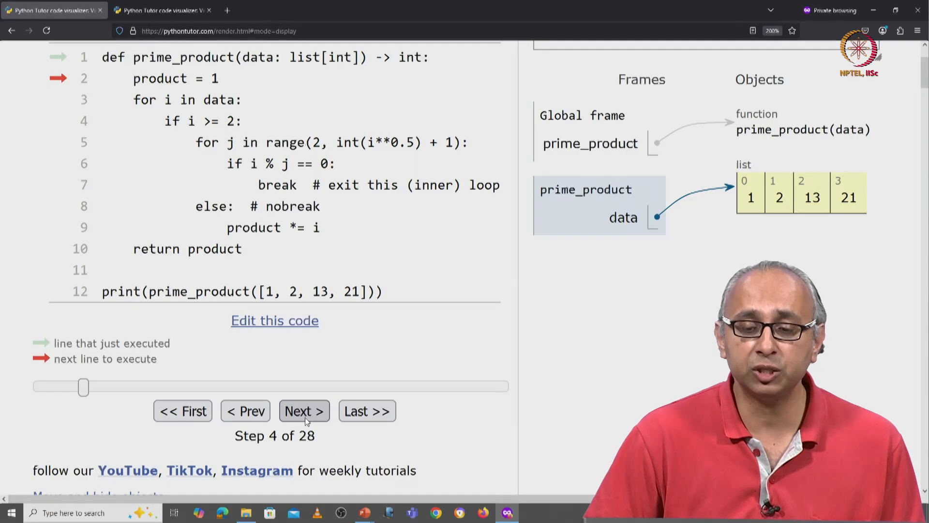
left_click(304, 411)
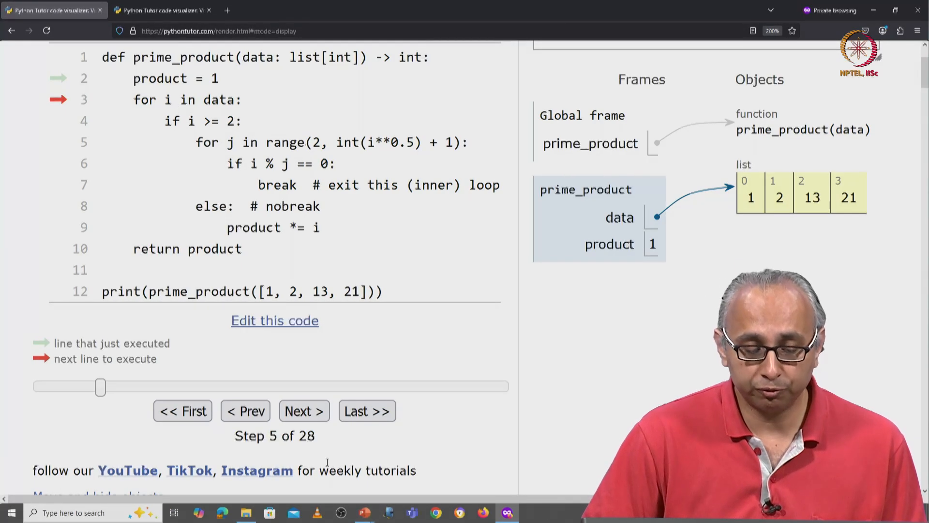
- Start the loop, skip i = 1 as below 2, and advance to i = 2 at step 8
left_click(304, 411)
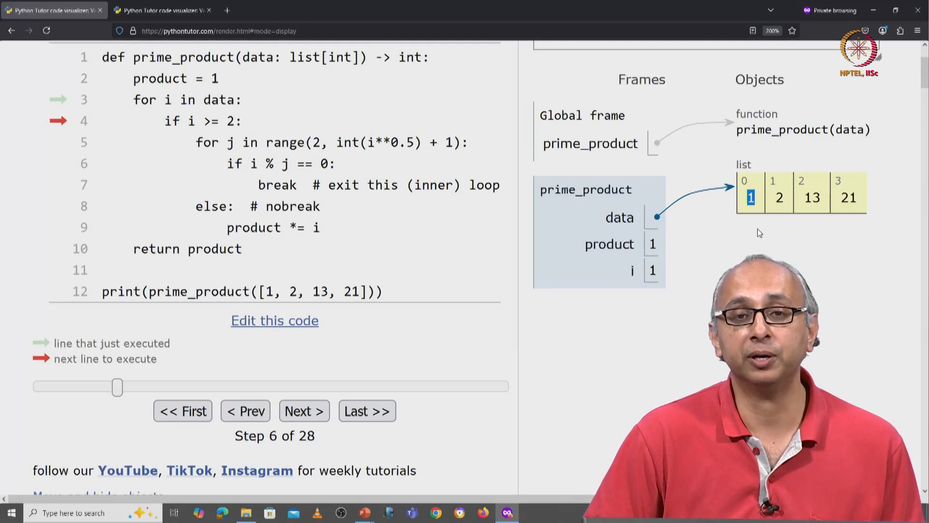
mouse_move(215, 138)
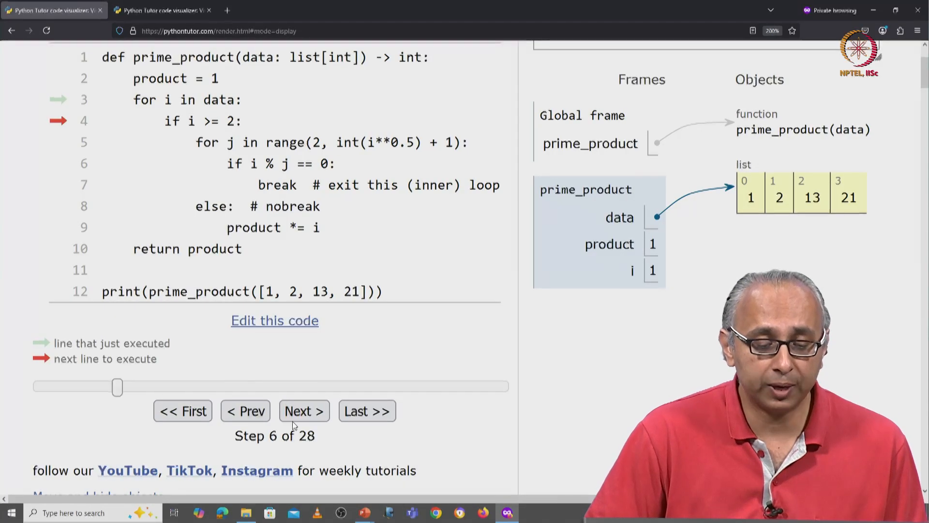
left_click(303, 410)
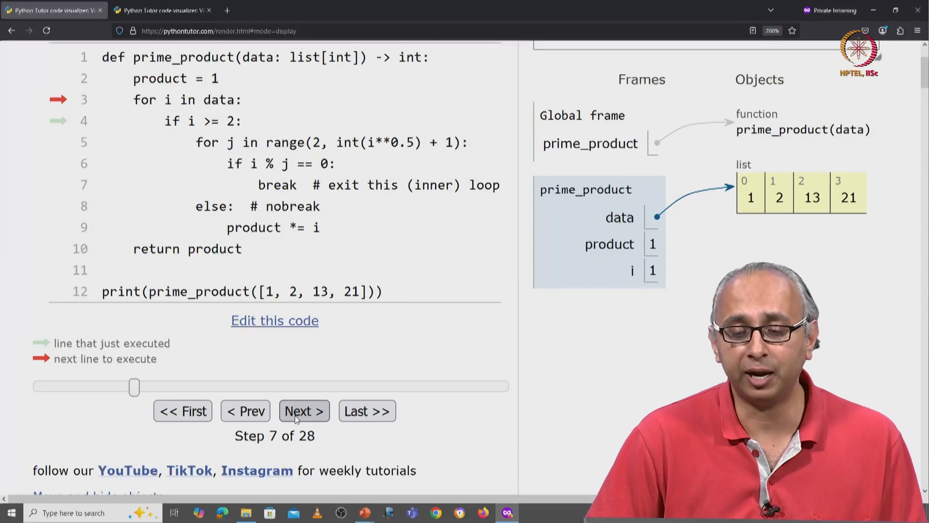
left_click(302, 411)
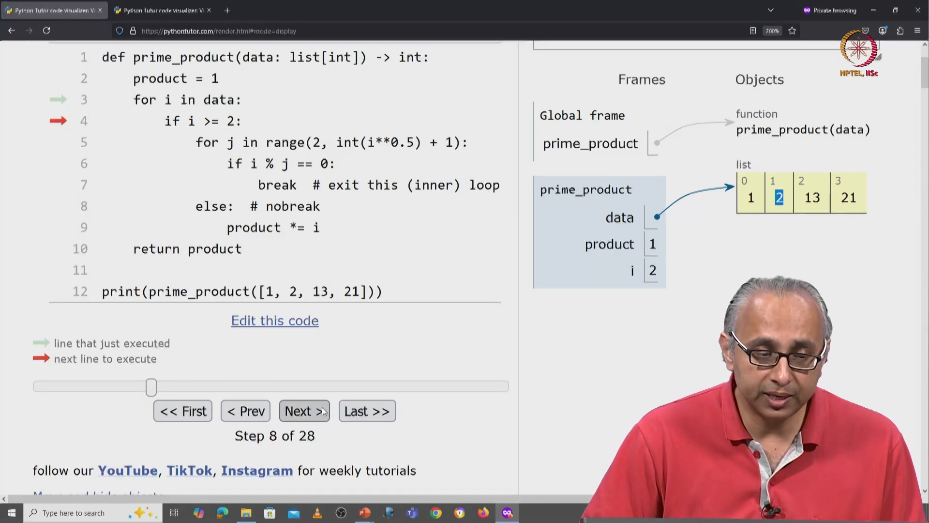
- Pass the i >= 2 check for 2, run the empty inner loop, and multiply product to 2
left_click(303, 411)
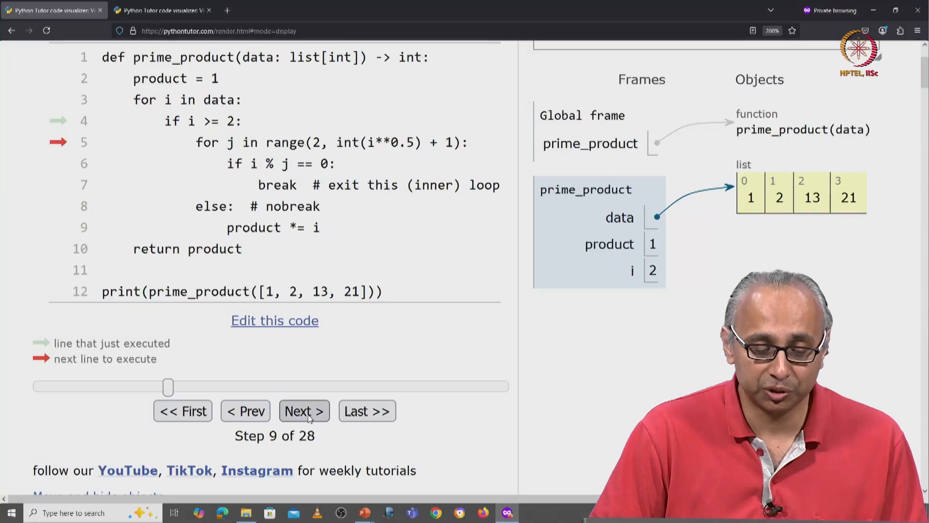
left_click(303, 411)
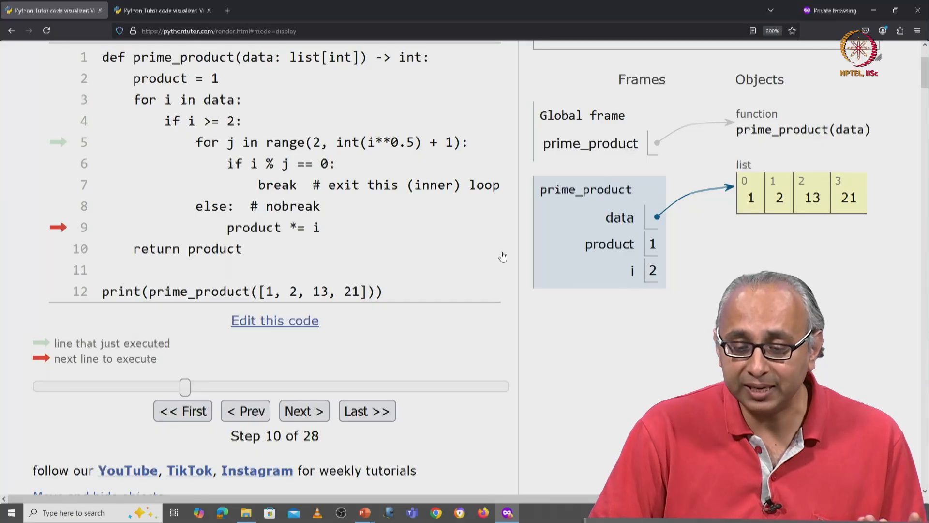
mouse_move(463, 274)
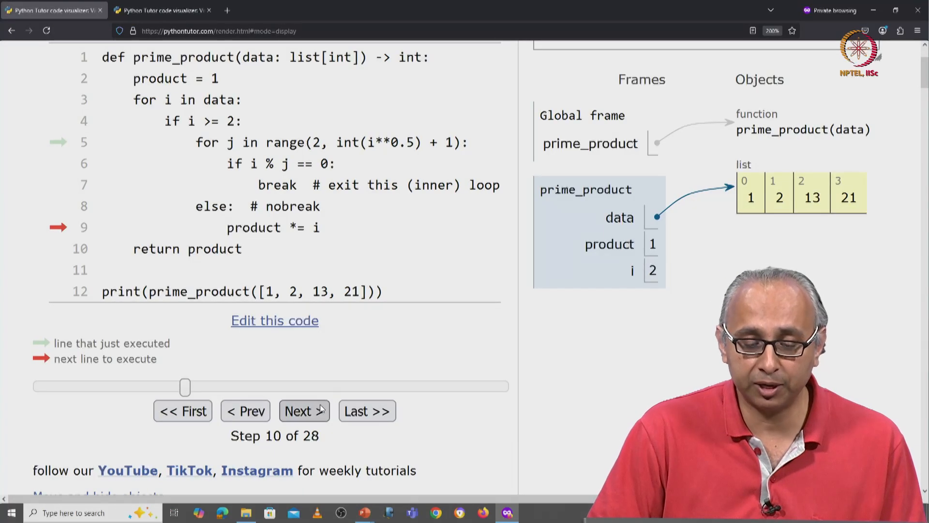
left_click(304, 410)
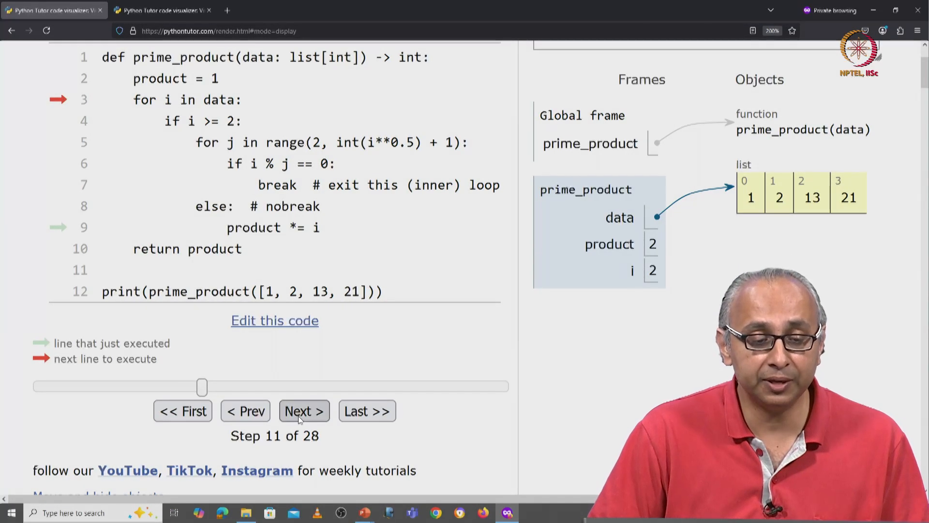
- Advance the loop to i = 13 and pass its i >= 2 check, reaching step 13
left_click(303, 410)
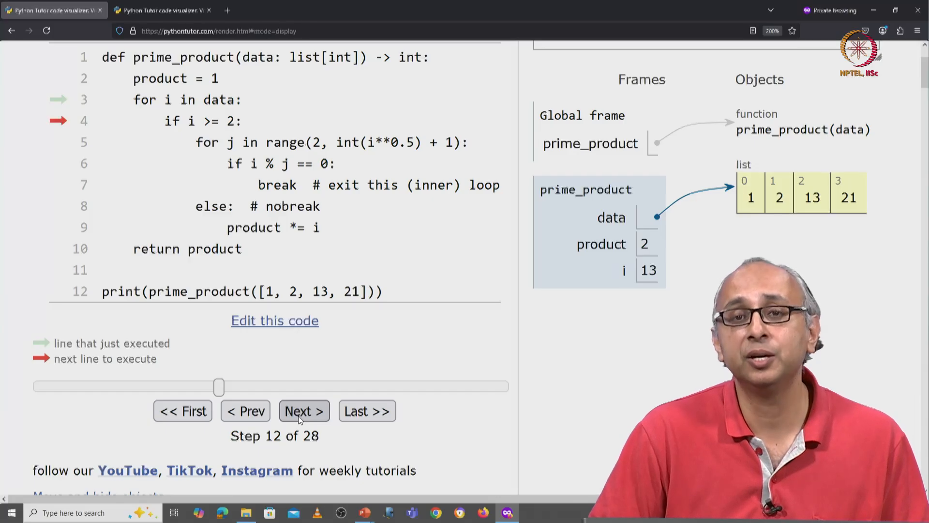
left_click(304, 410)
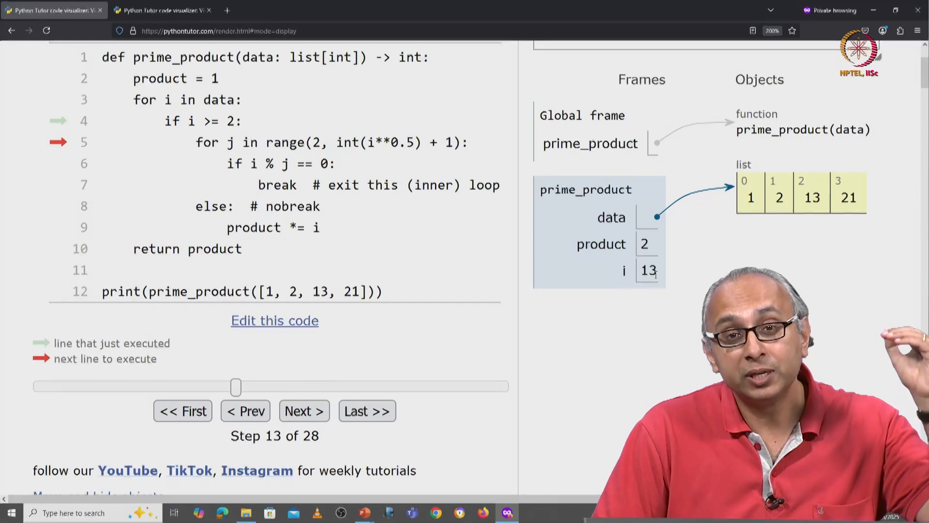
mouse_move(330, 291)
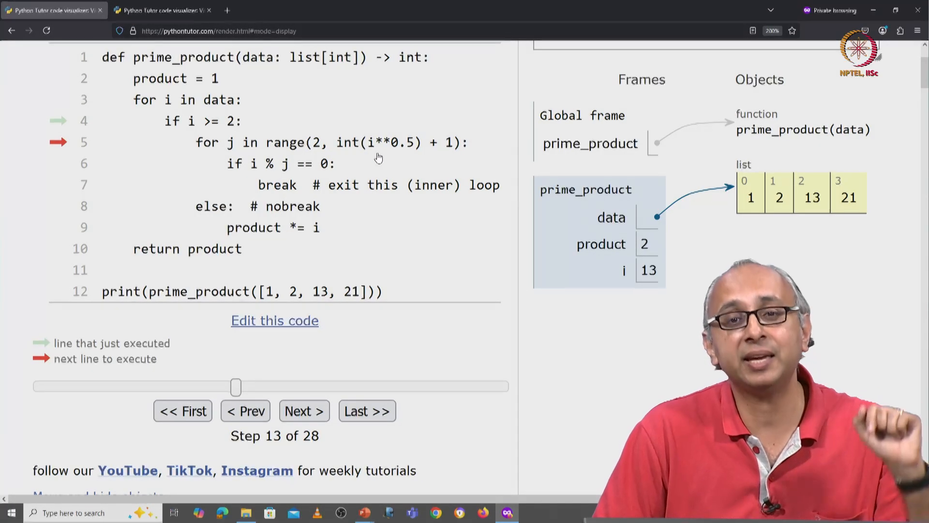
mouse_move(252, 154)
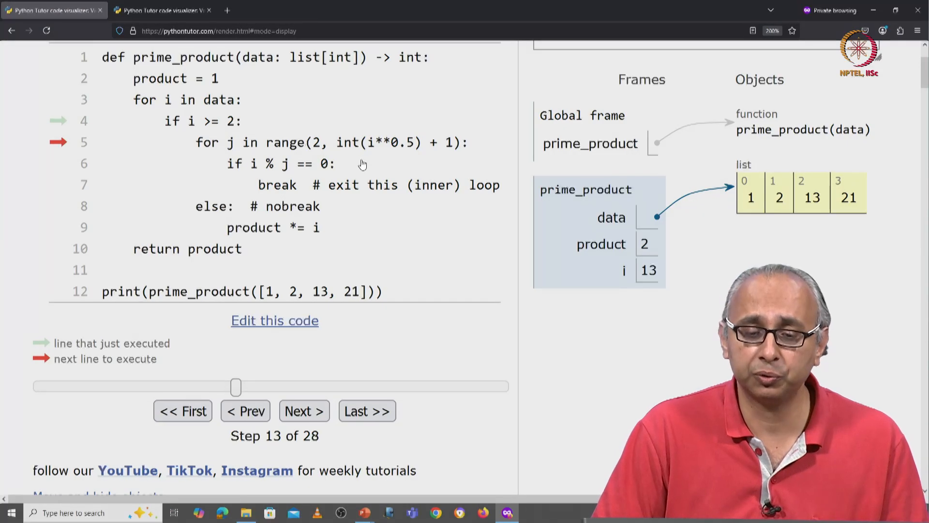
mouse_move(379, 165)
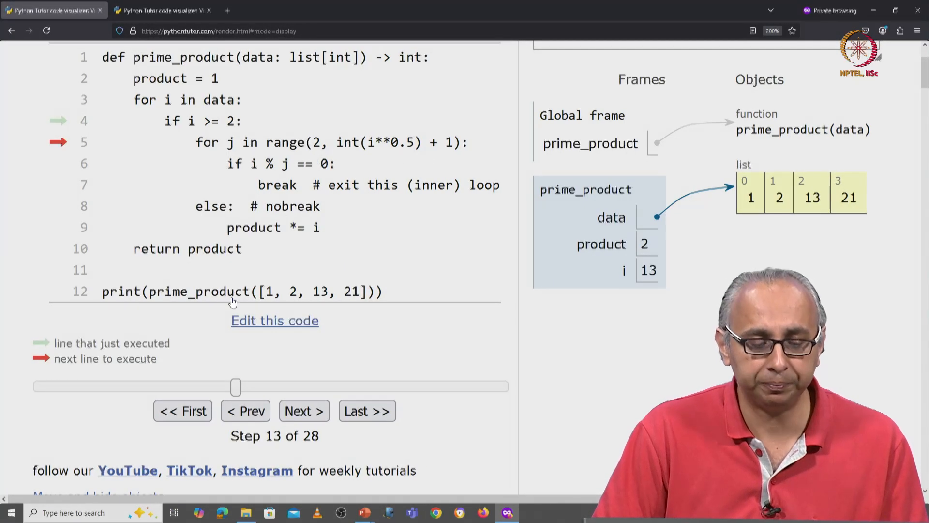
mouse_move(303, 410)
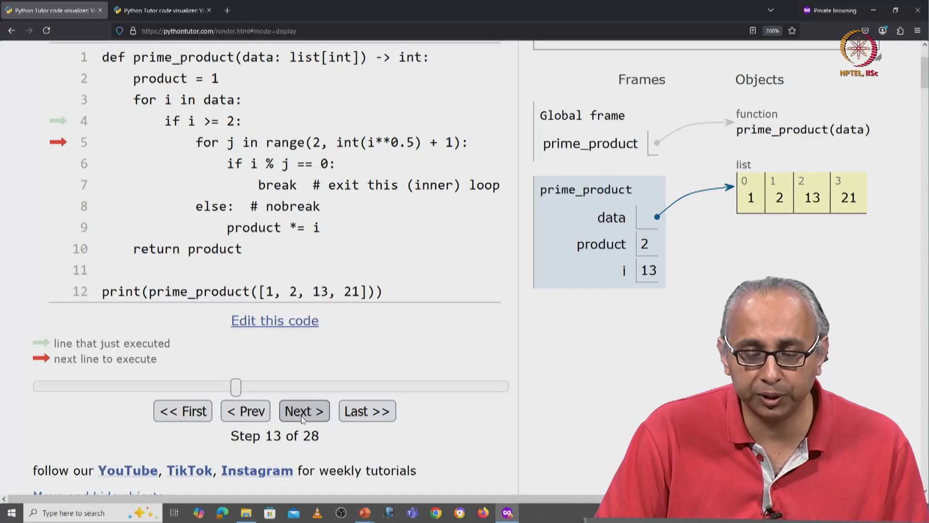
- Test 13 against divisors 2 and 3, find none, and multiply product to 26 at step 19
left_click(304, 410)
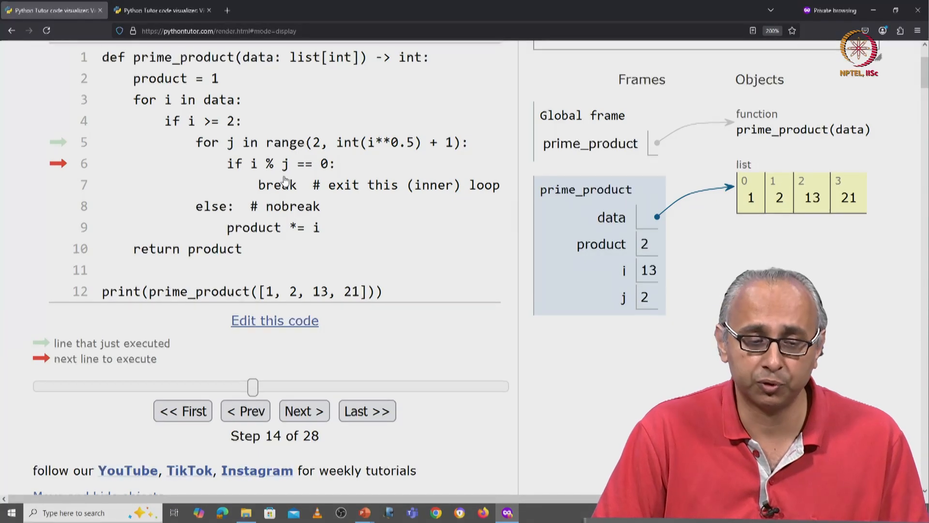
left_click(303, 410)
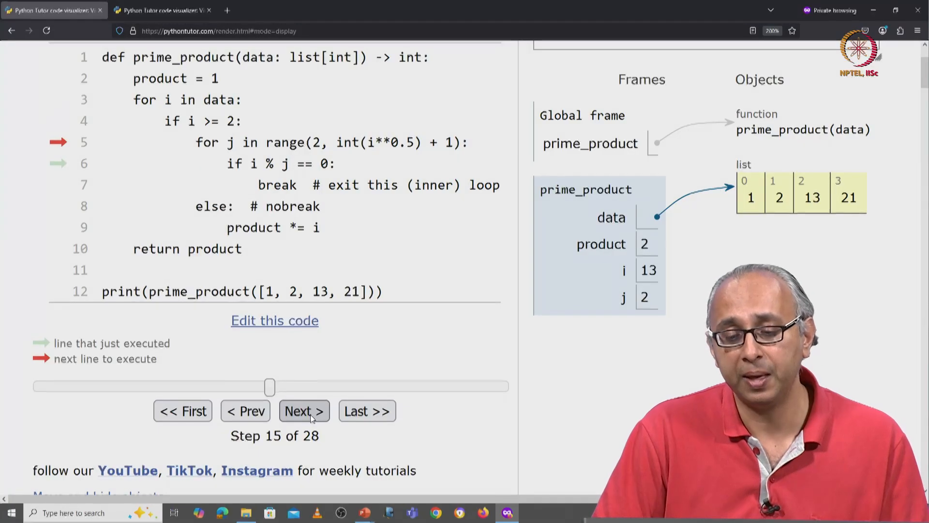
left_click(304, 410)
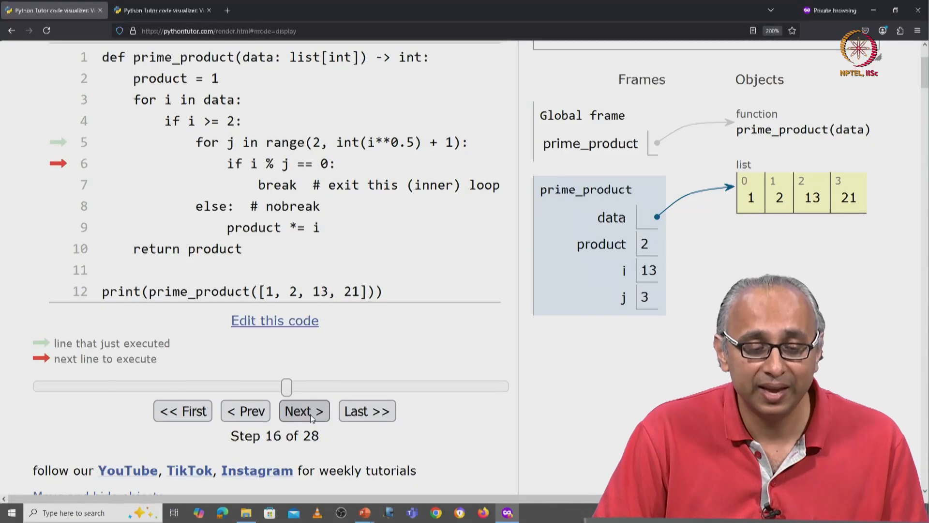
mouse_move(247, 191)
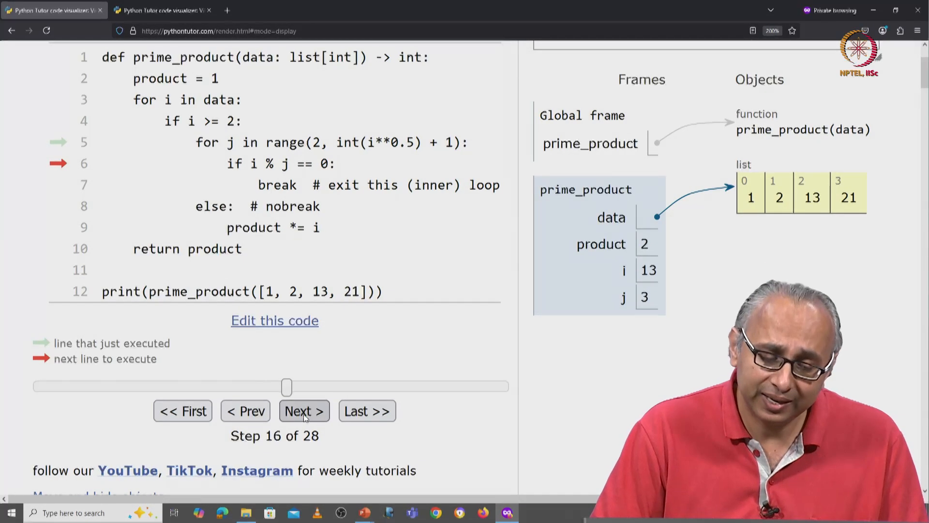
left_click(304, 410)
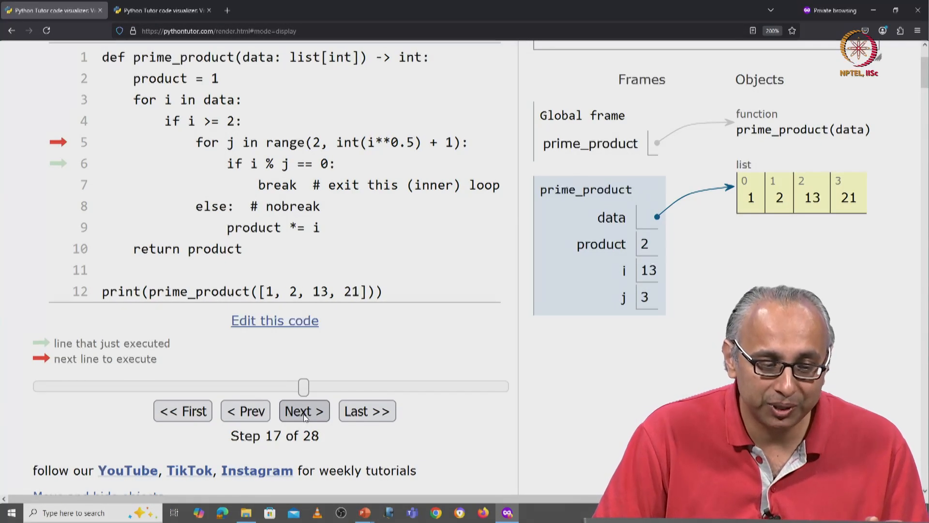
left_click(304, 411)
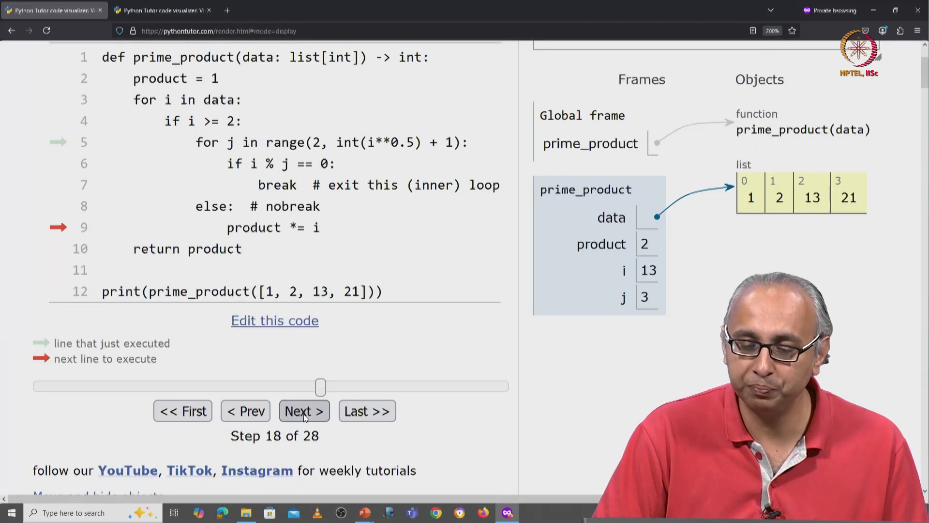
left_click(304, 410)
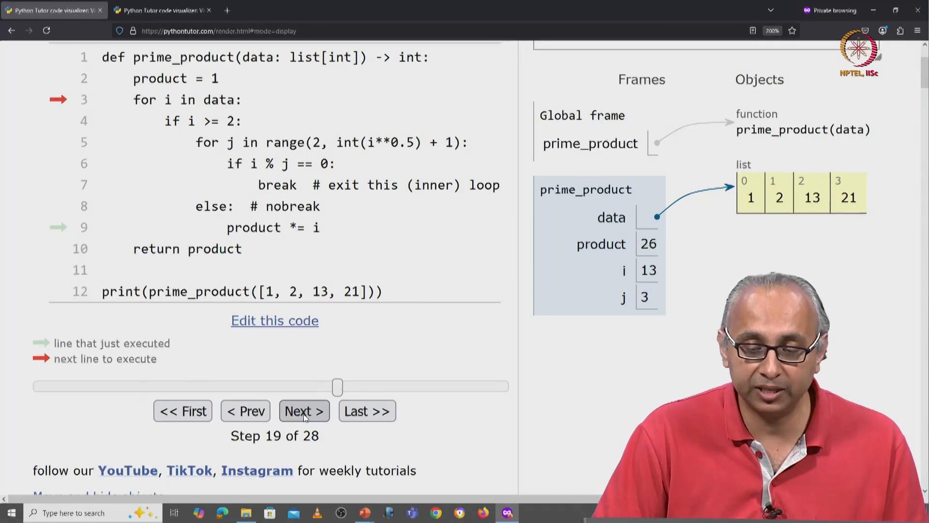
- Advance to i = 21, test divisors 2 and 3, and find 21 % 3 == 0 at step 25
left_click(303, 410)
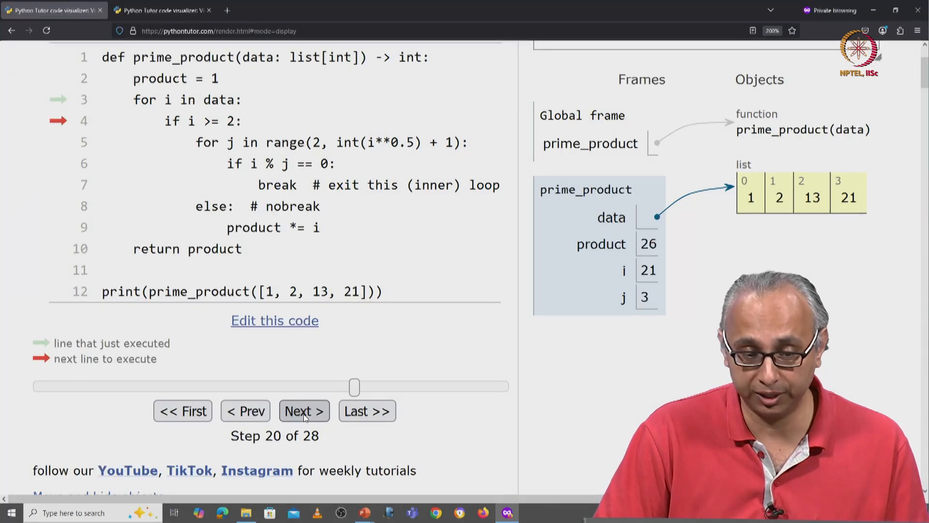
left_click(303, 411)
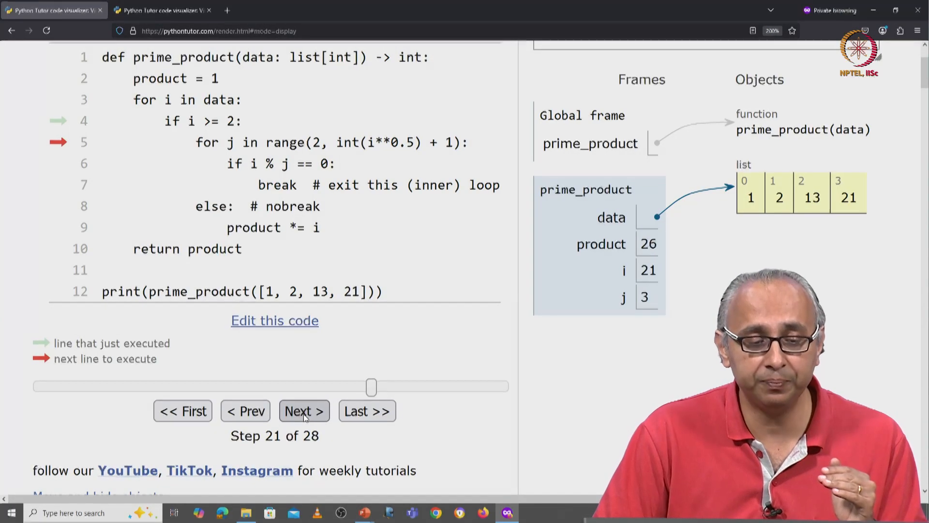
left_click(303, 411)
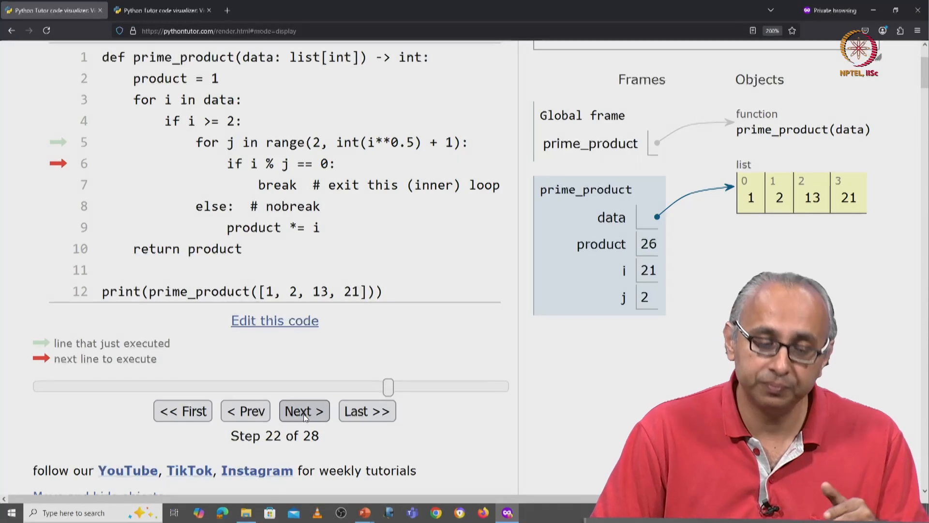
left_click(303, 410)
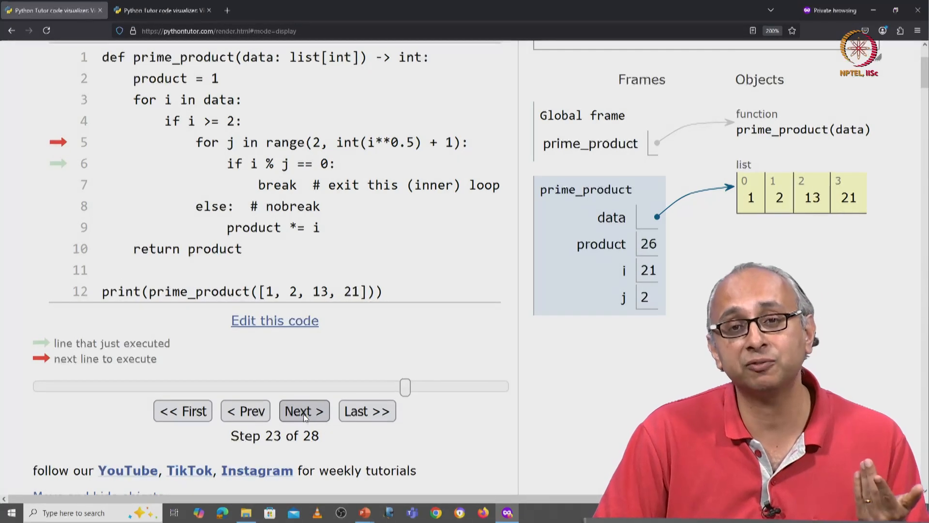
left_click(303, 411)
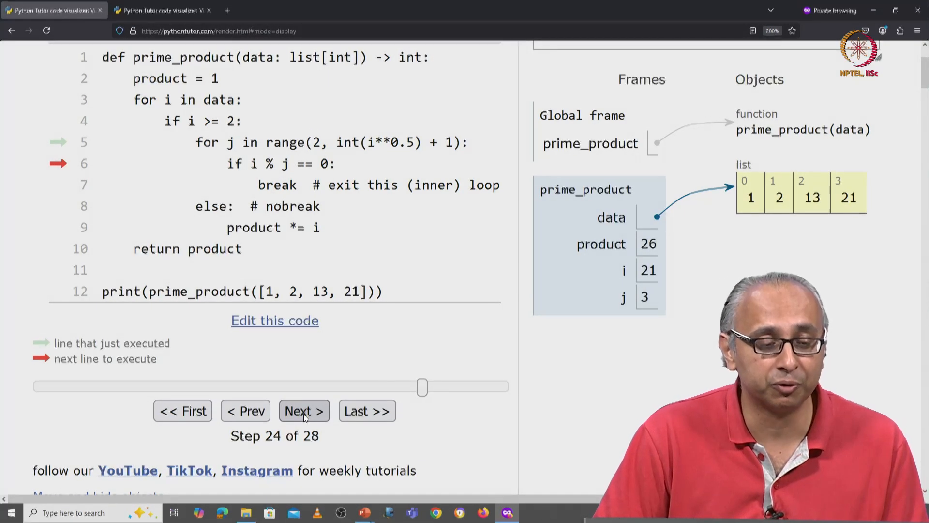
left_click(303, 410)
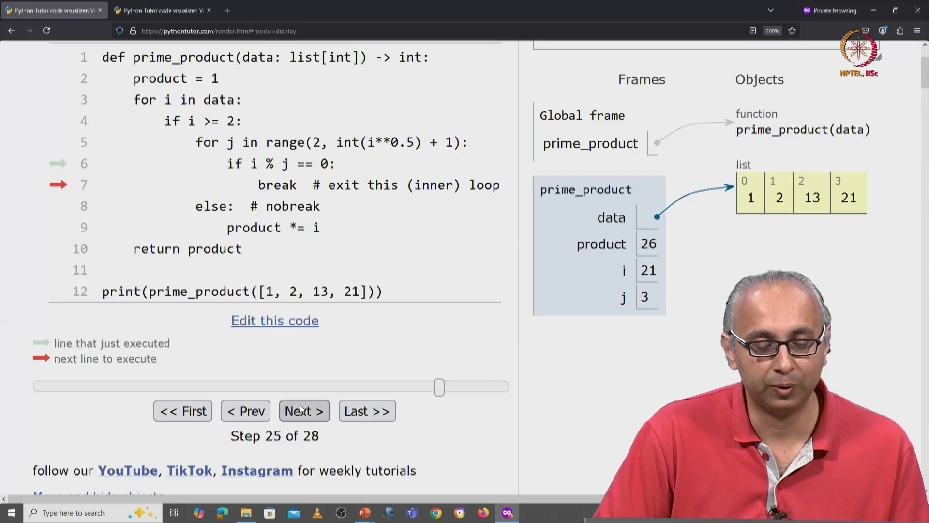
- Execute the break out of the inner loop for 21, leaving product at 26
left_click(303, 411)
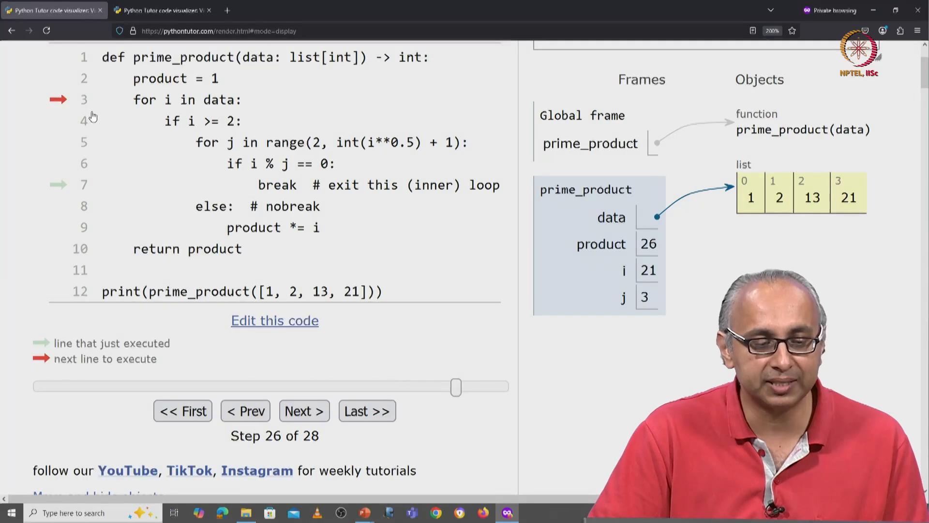
mouse_move(189, 117)
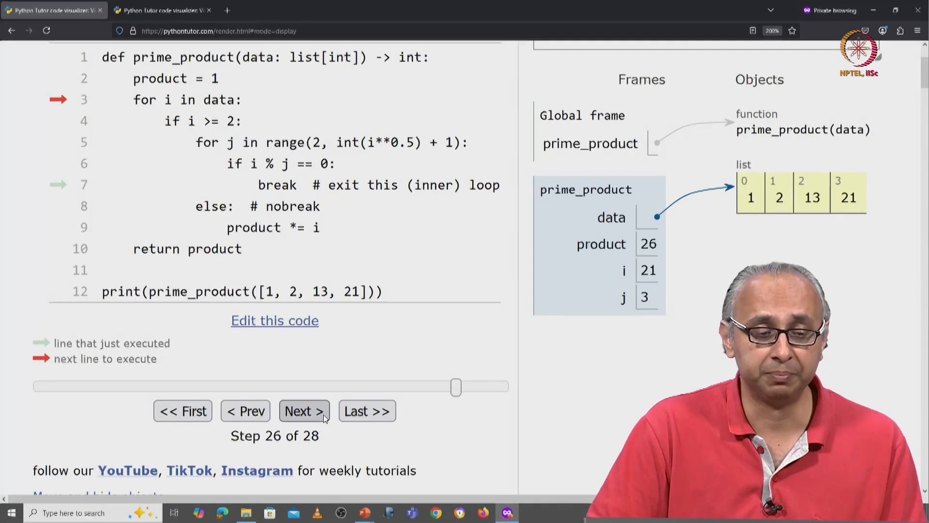
- Finish the outer loop and return product, showing return value 26 at step 28
left_click(304, 411)
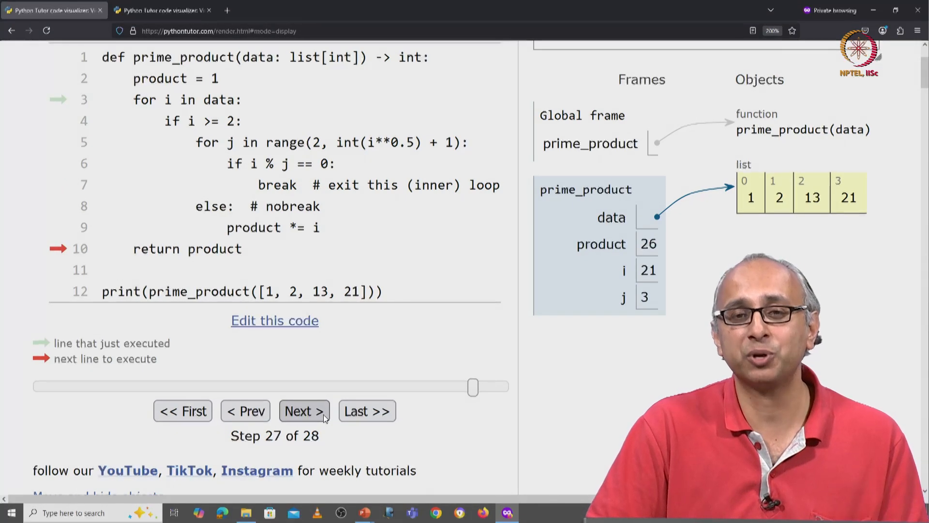
left_click(304, 410)
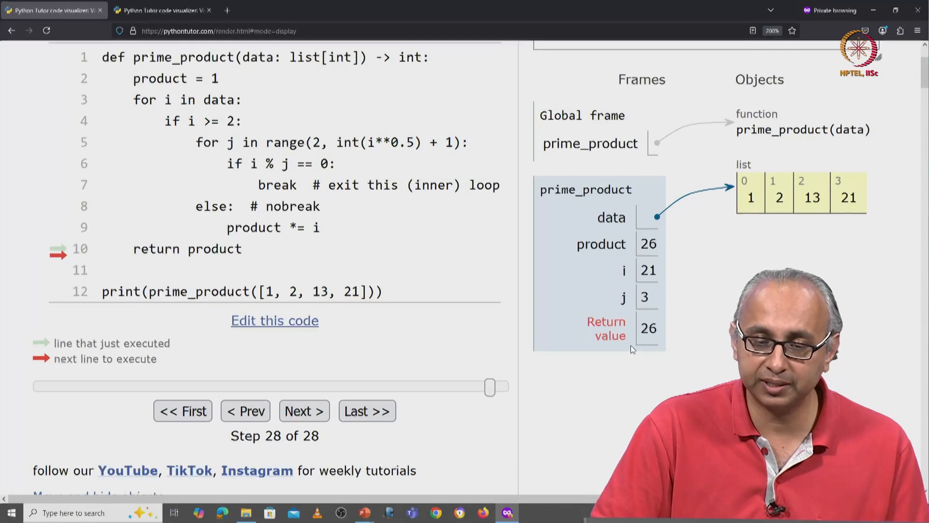
scroll("up", 3)
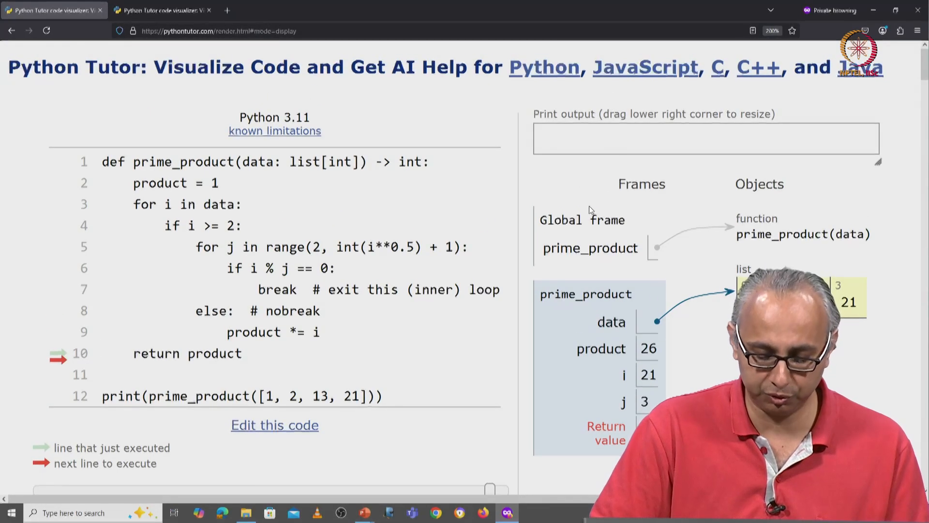